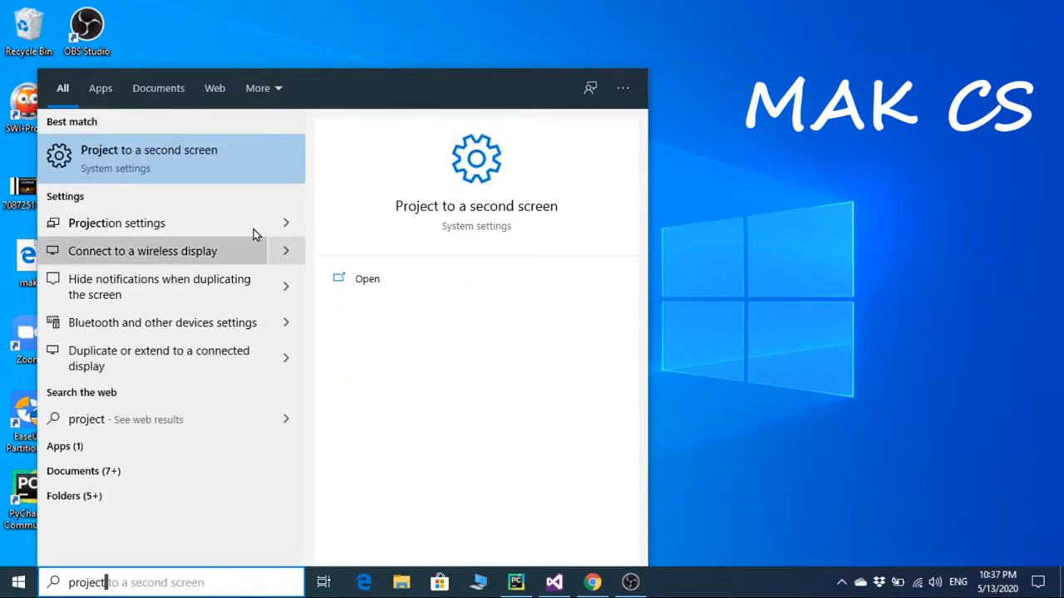
- Show the display projection choices (PC screen only, Duplicate, Extend, Second screen only)
key(win+p)
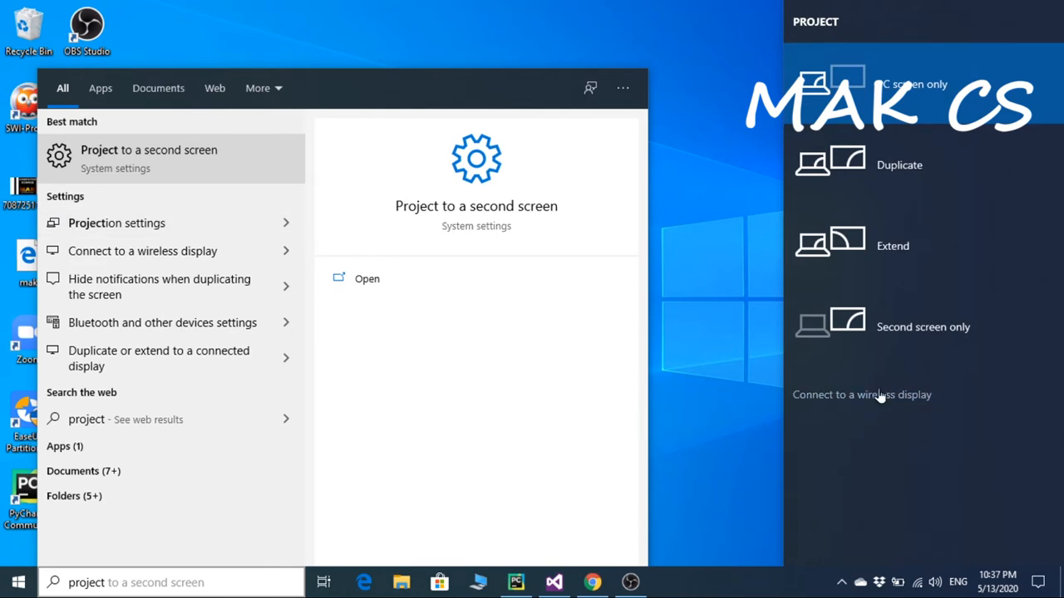
- Reach the Projecting to this PC page and list its availability choices
click(861, 396)
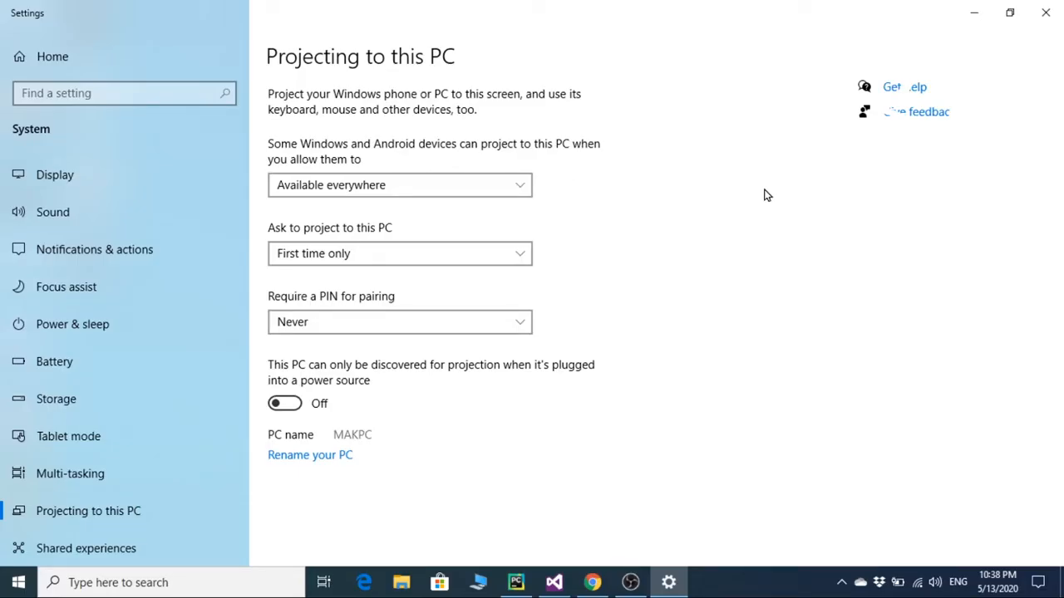
mouse_move(565, 206)
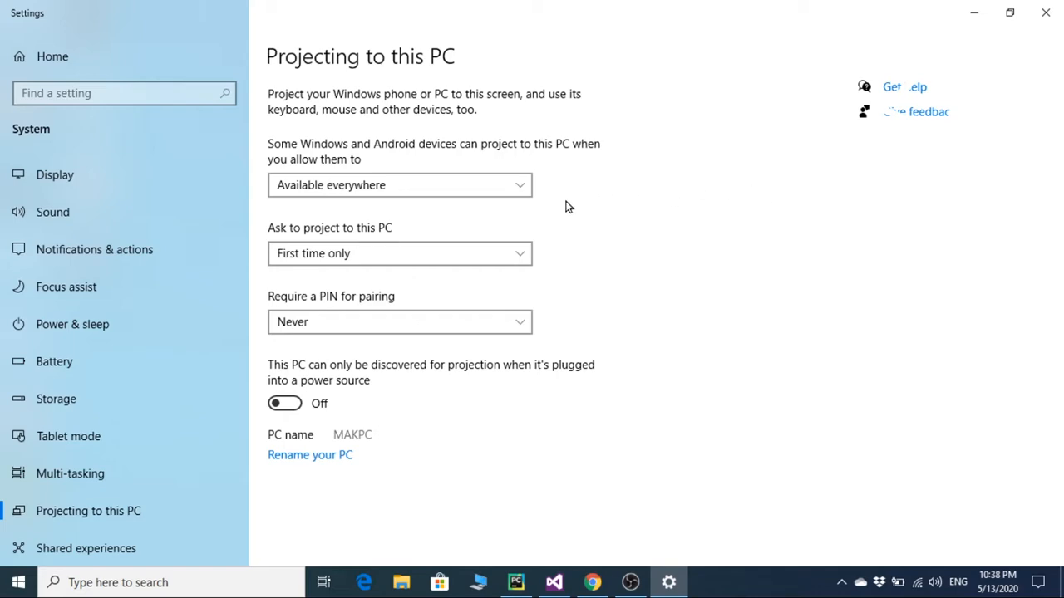
click(399, 185)
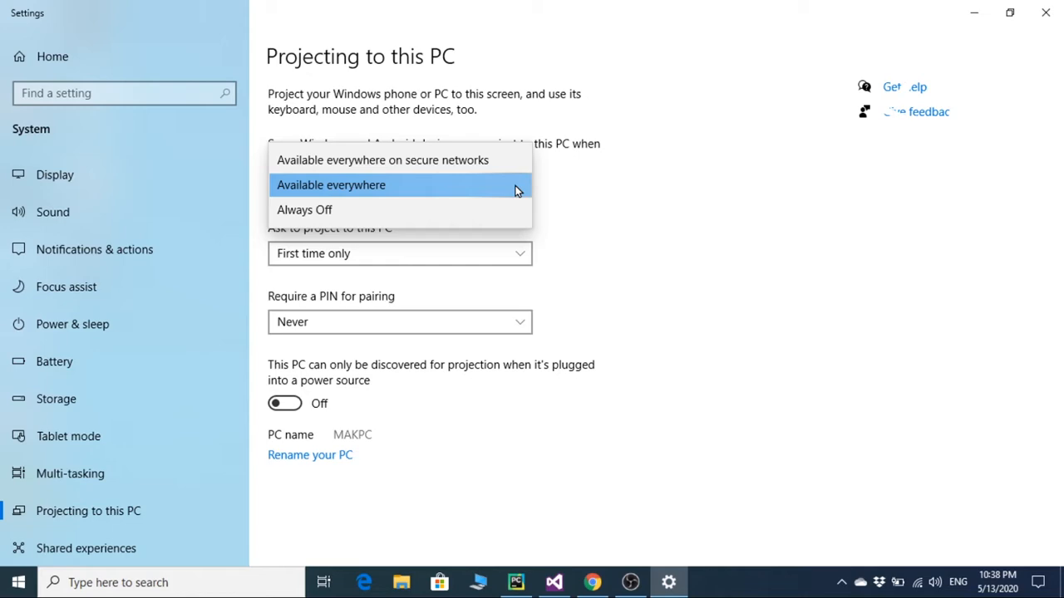
- Set availability to Available everywhere and list the ask-to-project choices
click(331, 184)
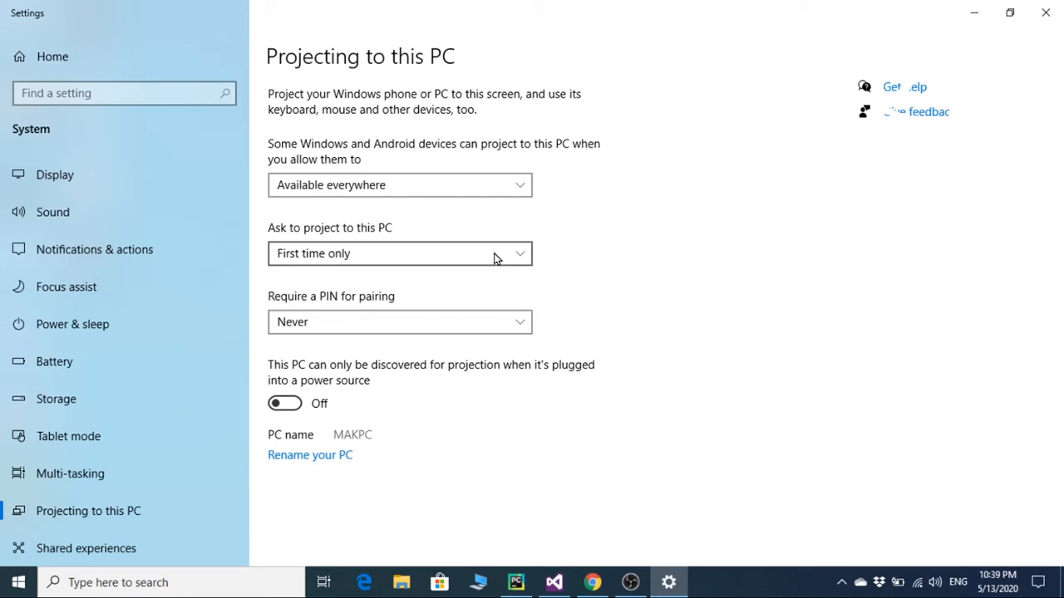
click(399, 253)
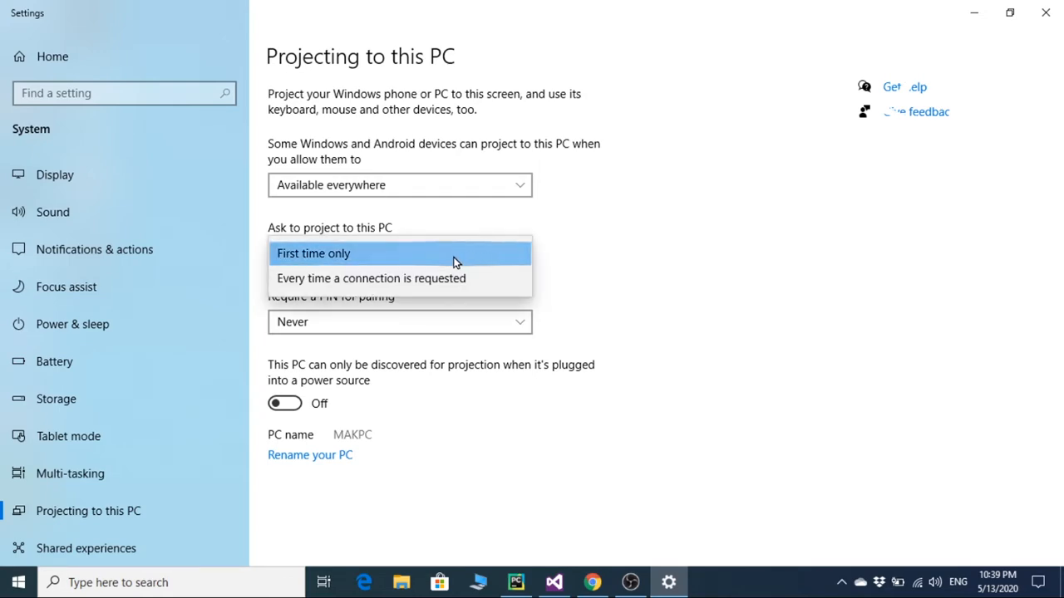
mouse_move(591, 276)
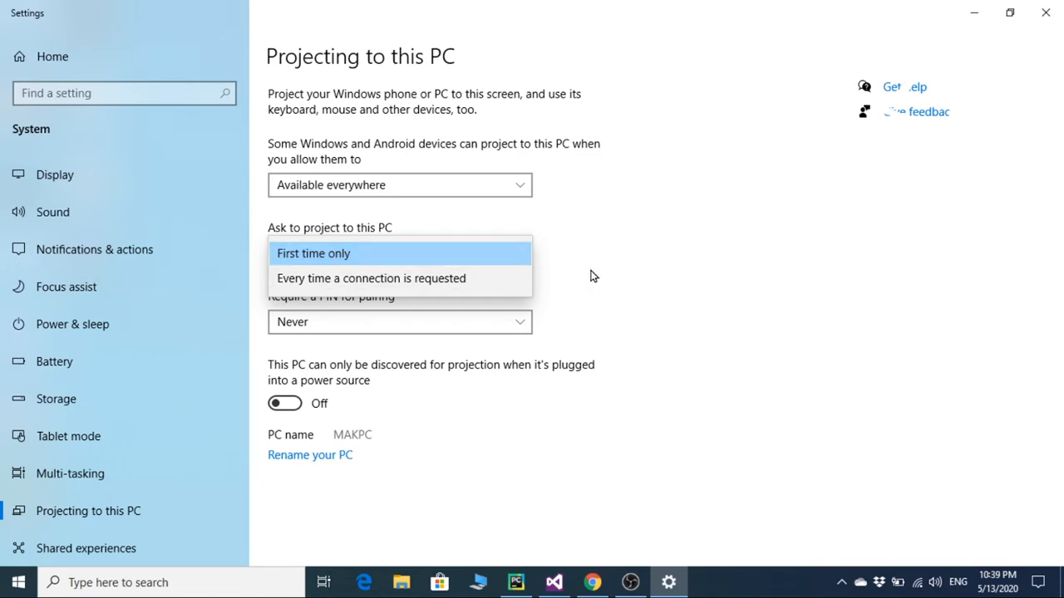
- Keep asking First time only and set Require a PIN for pairing to Never
click(399, 323)
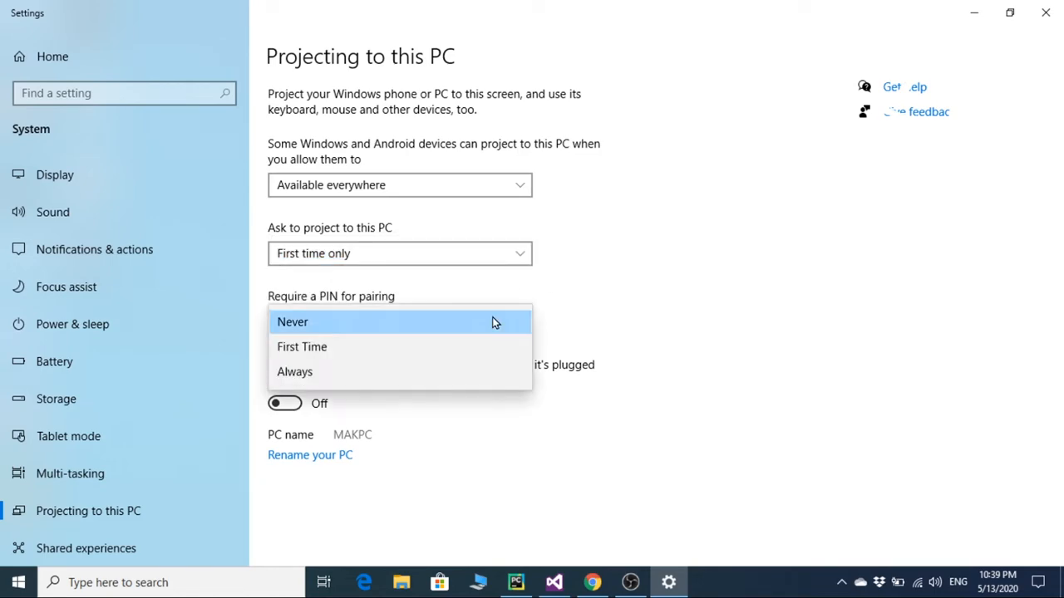
mouse_move(419, 356)
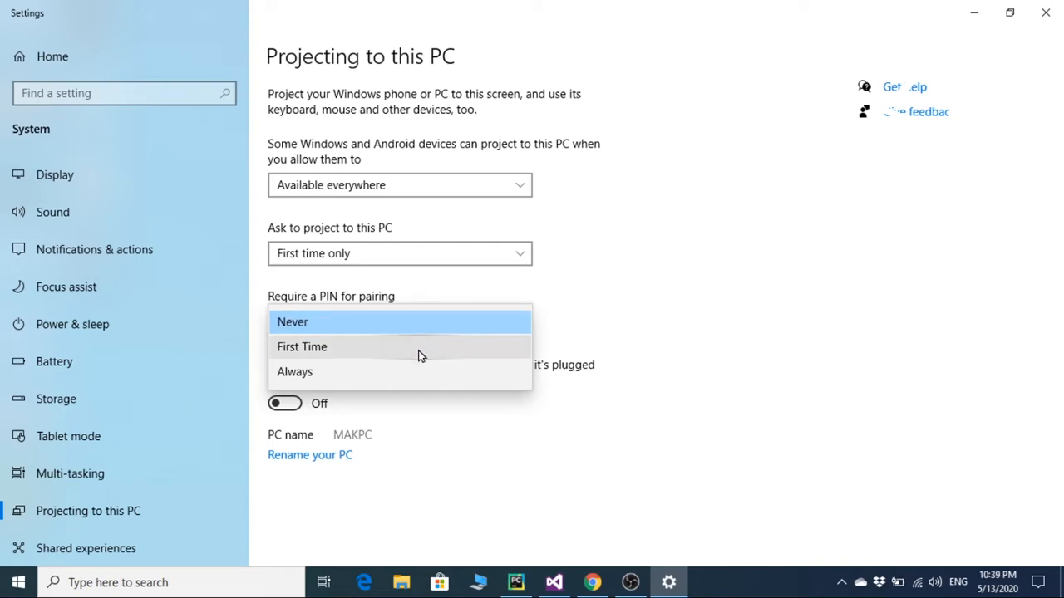
mouse_move(429, 374)
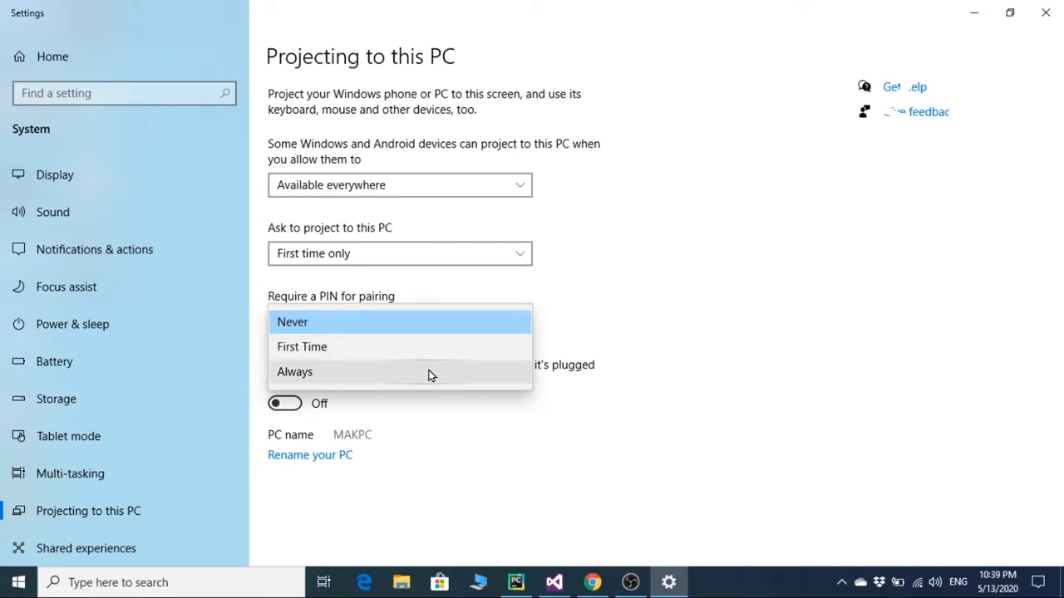
mouse_move(439, 326)
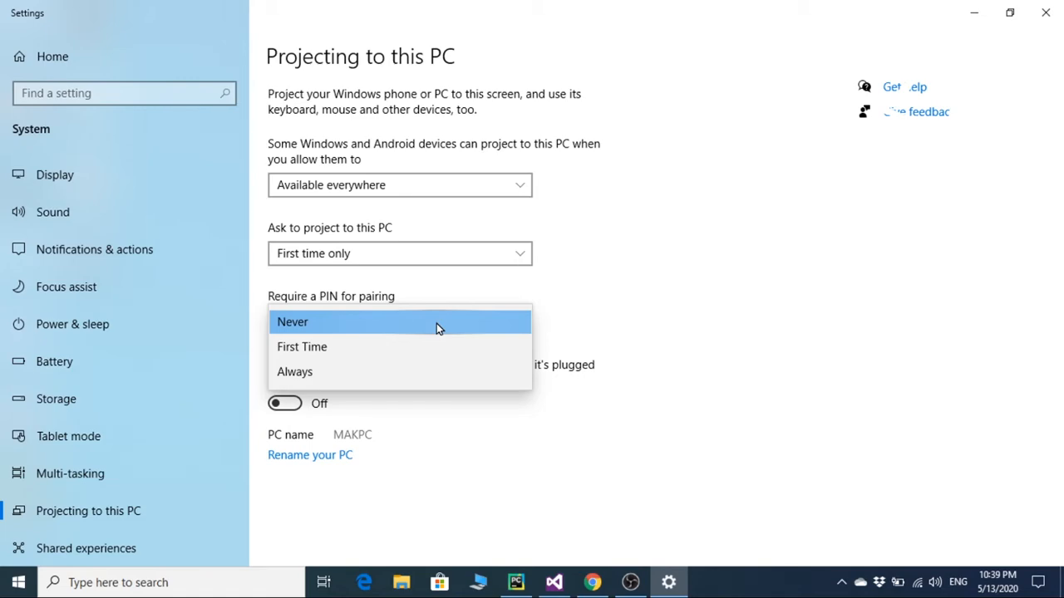
click(293, 322)
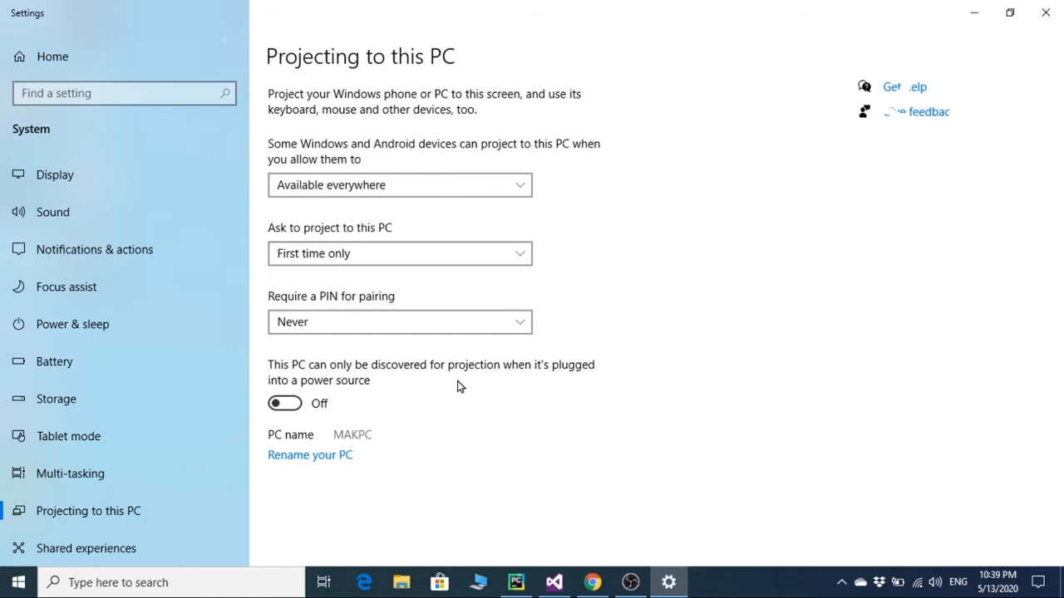
mouse_move(357, 415)
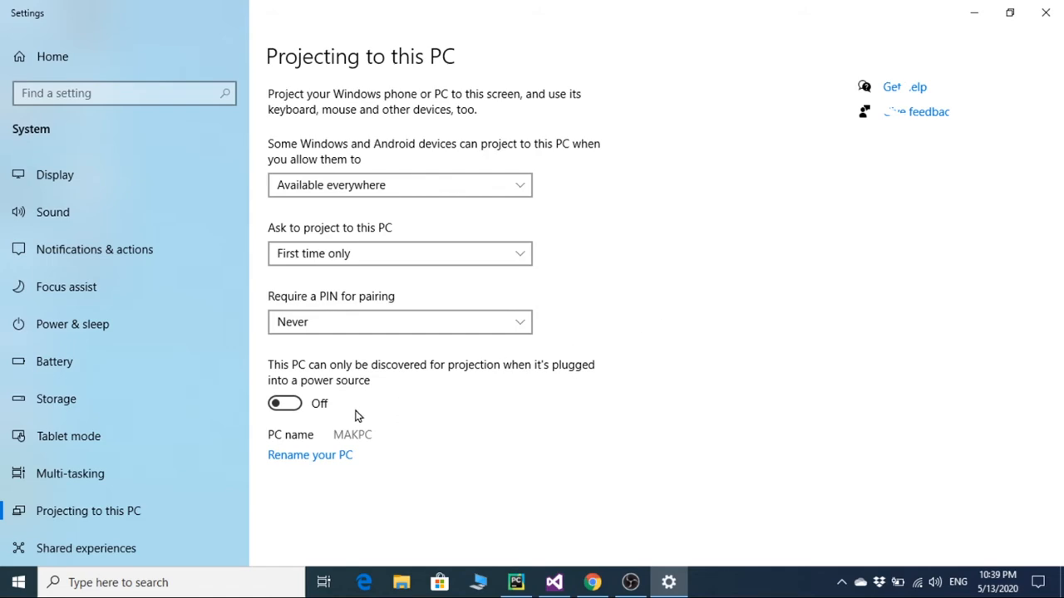
mouse_move(424, 446)
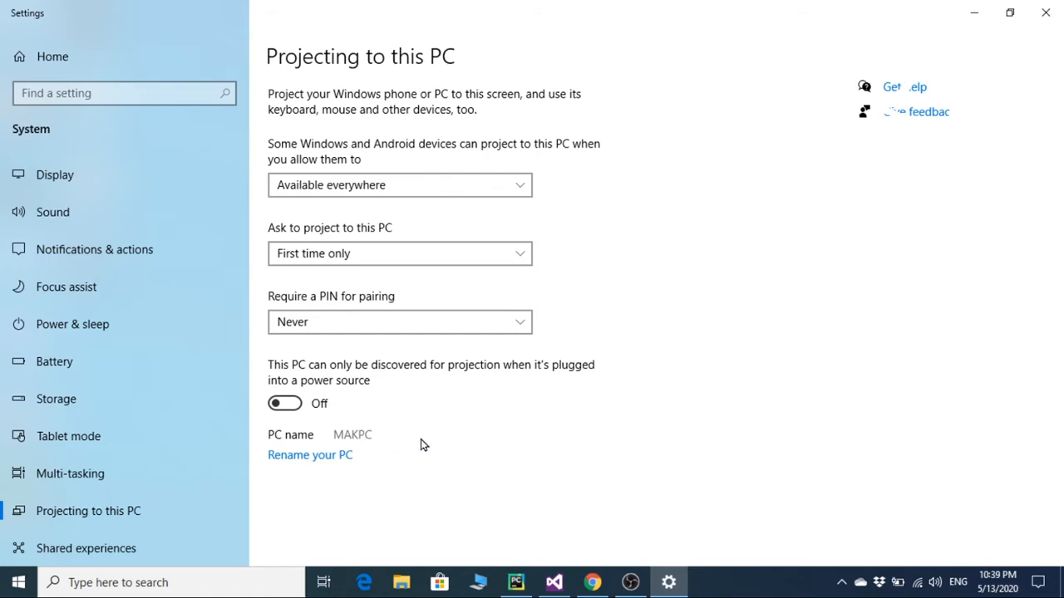